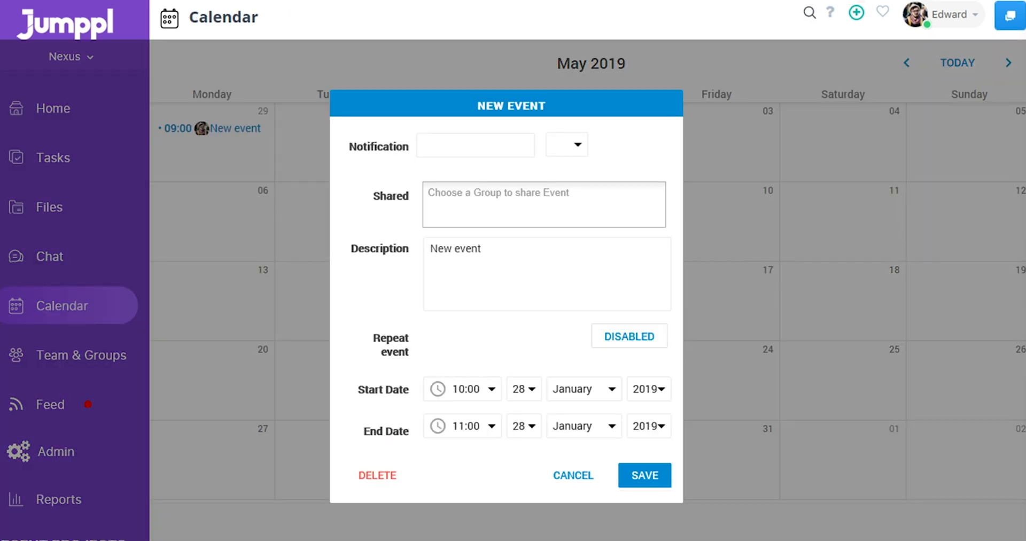
Step: Leave the New Event dialog and return to the Home dashboard of pending tasks and new files
{"action": "type", "text": "1"}
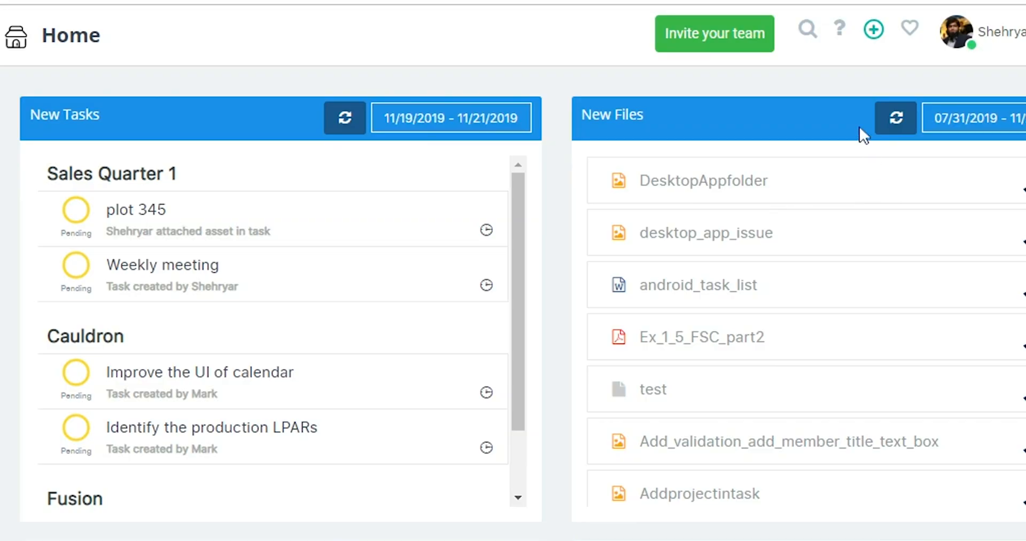
Step: Create a new group named HR and finish its follow-up folder and project prompt
{"action": "left_click", "coordinate": [873, 28]}
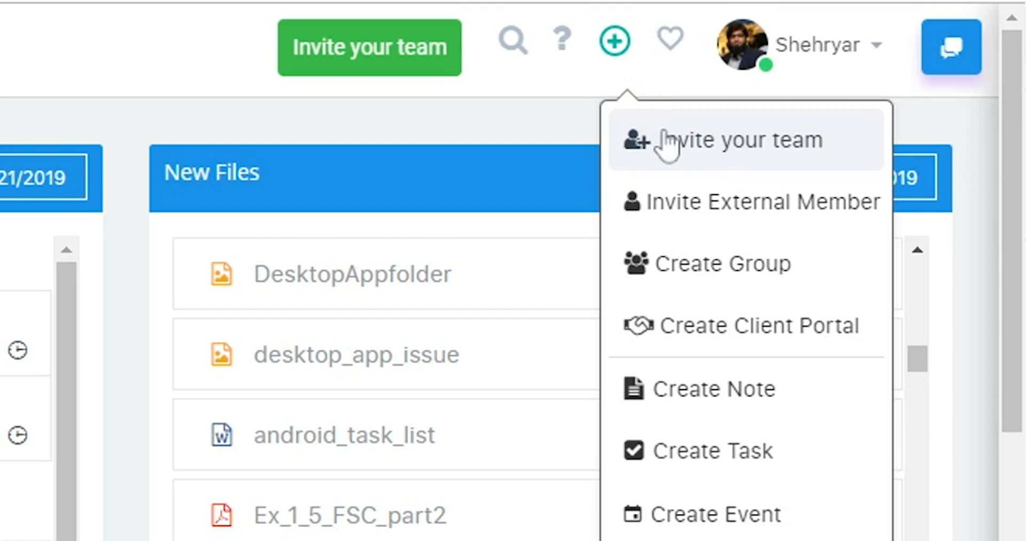
{"action": "mouse_move", "coordinate": [680, 201]}
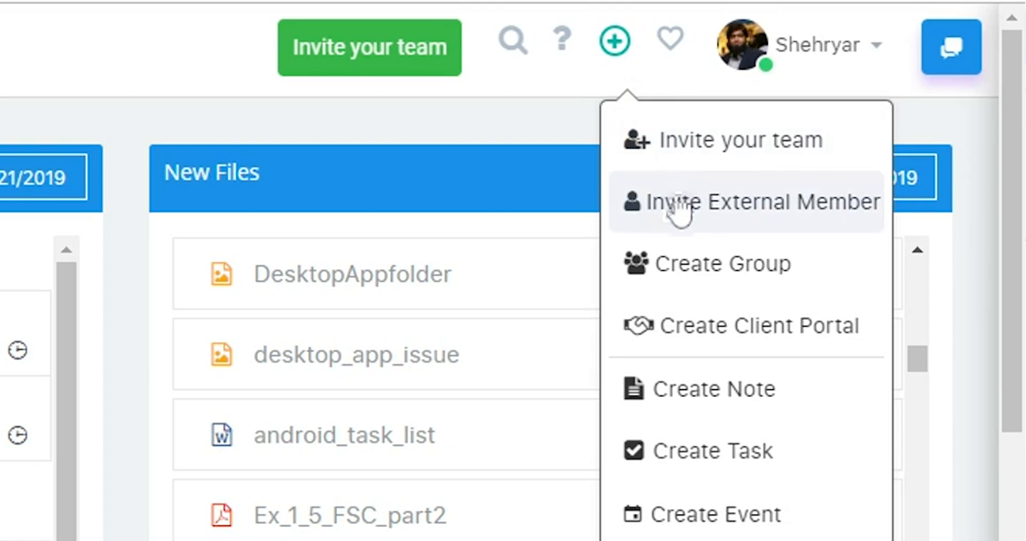
{"action": "left_click", "coordinate": [720, 263]}
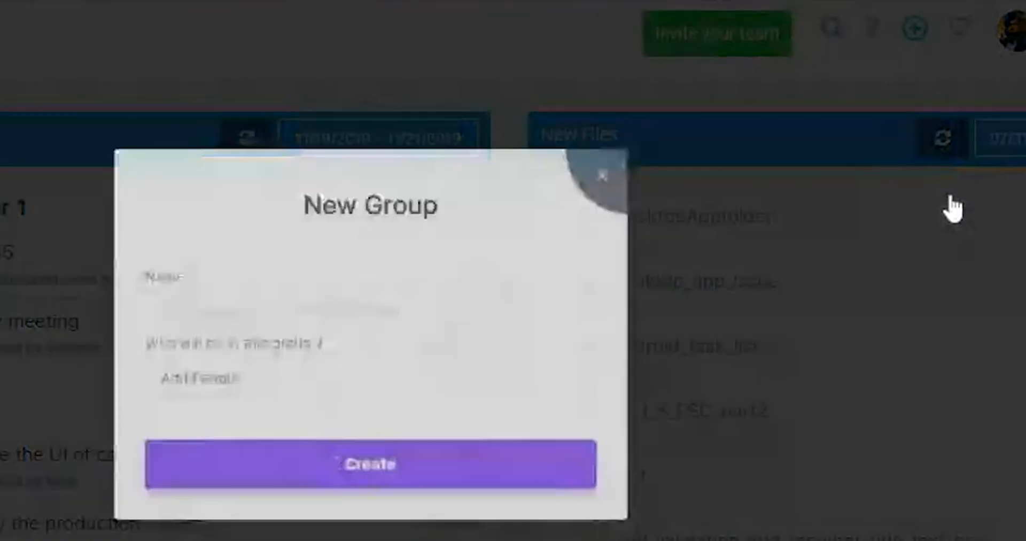
{"action": "type", "text": "HR"}
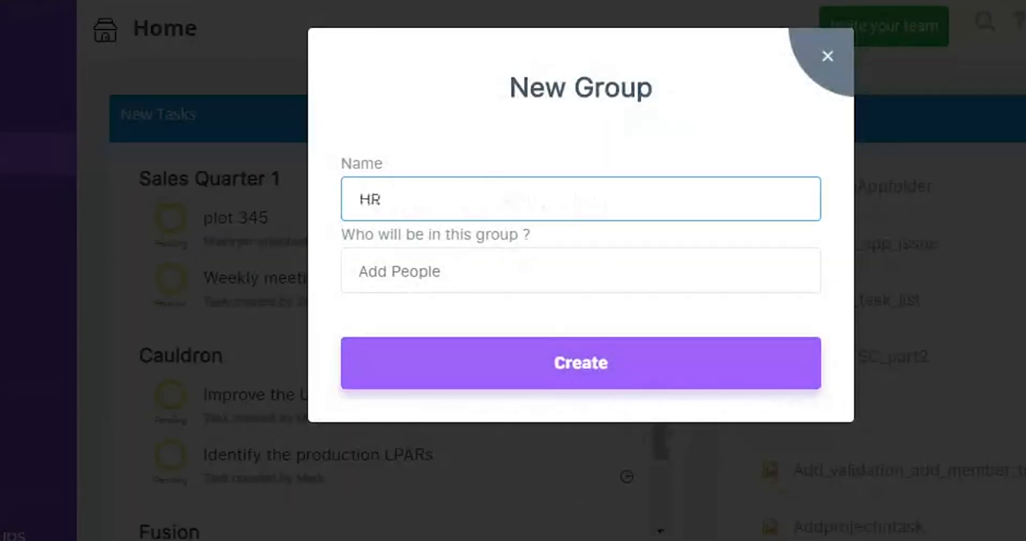
{"action": "left_click", "coordinate": [578, 362]}
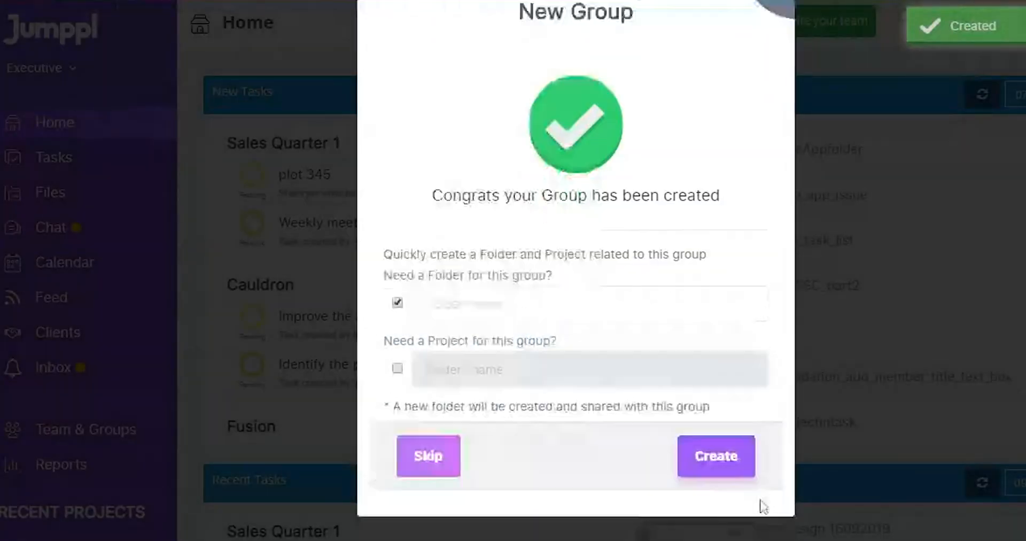
{"action": "left_click", "coordinate": [715, 455]}
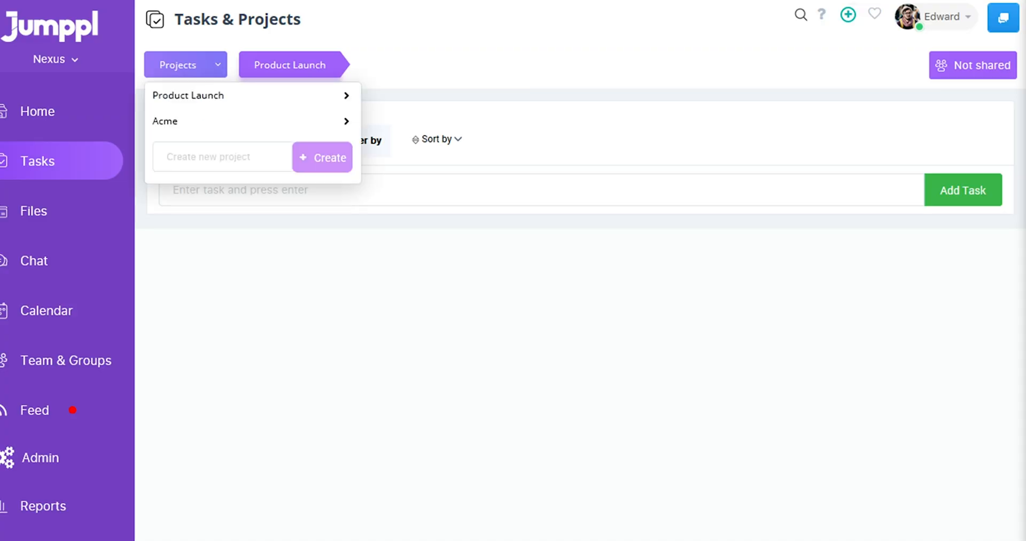
{"action": "mouse_move", "coordinate": [219, 121]}
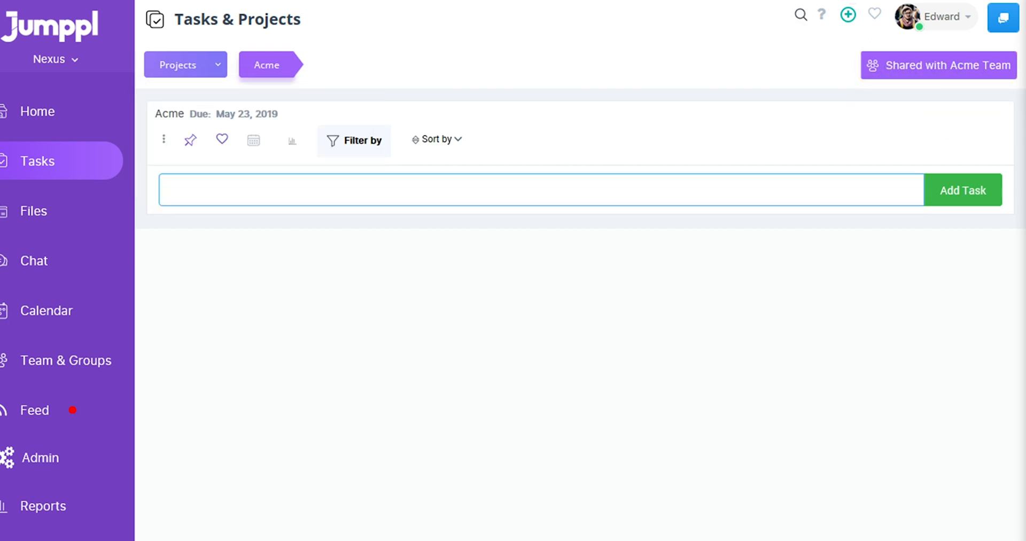
Step: Add a task named 'My first task' to the Acme project and mark it Done
{"action": "type", "text": "My first task"}
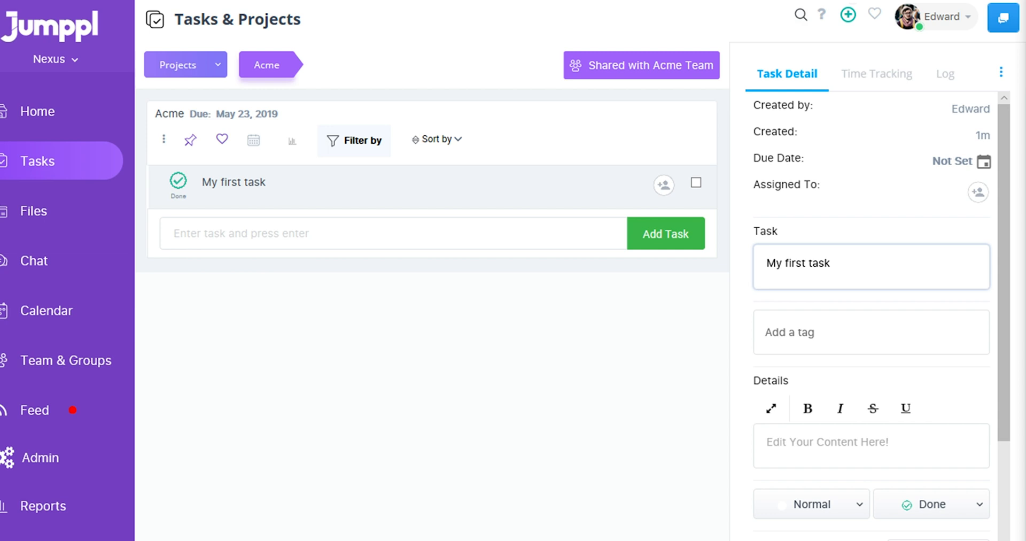
{"action": "left_click", "coordinate": [185, 64]}
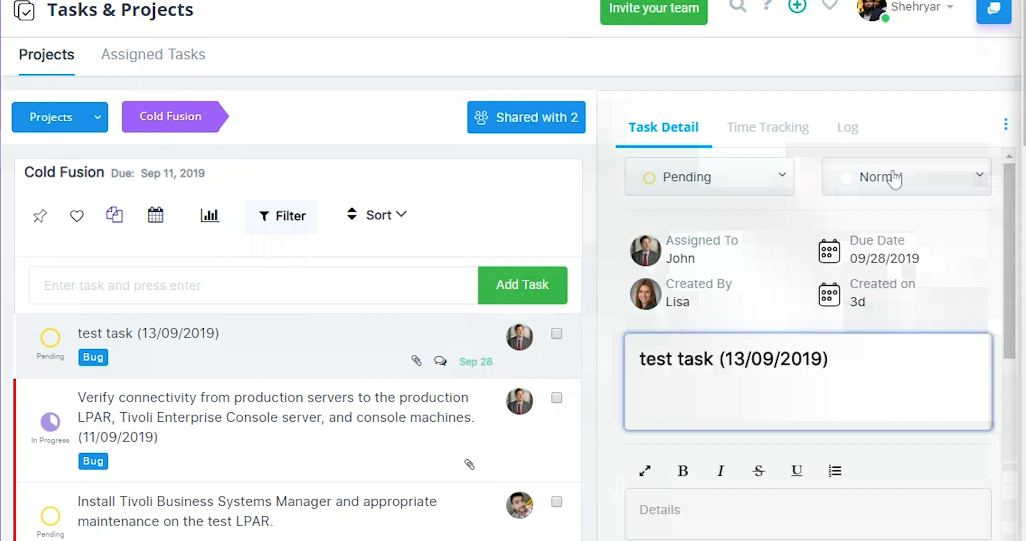
Step: Set the Cold Fusion test task to Critical priority and review its one-minute time entry
{"action": "left_click", "coordinate": [905, 176]}
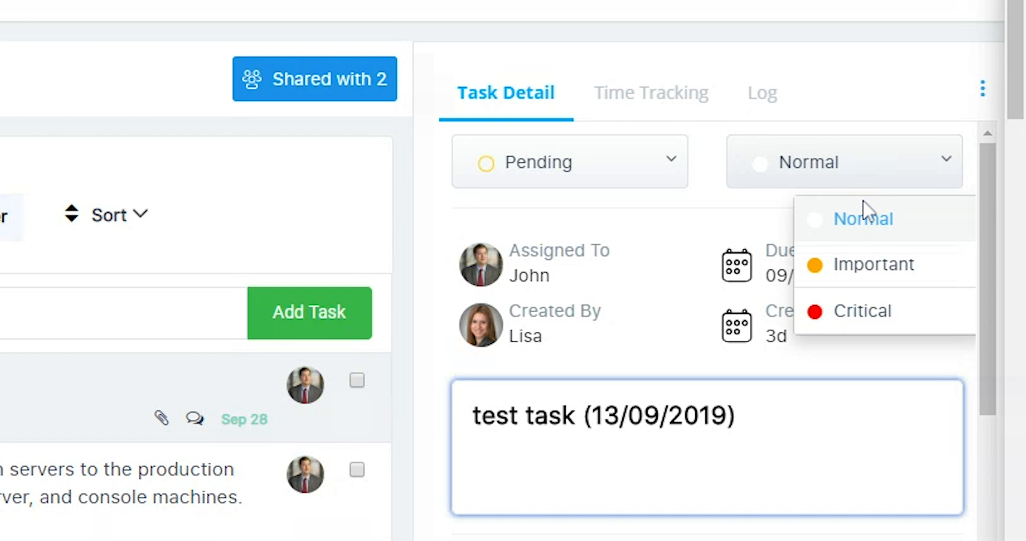
{"action": "mouse_move", "coordinate": [886, 255]}
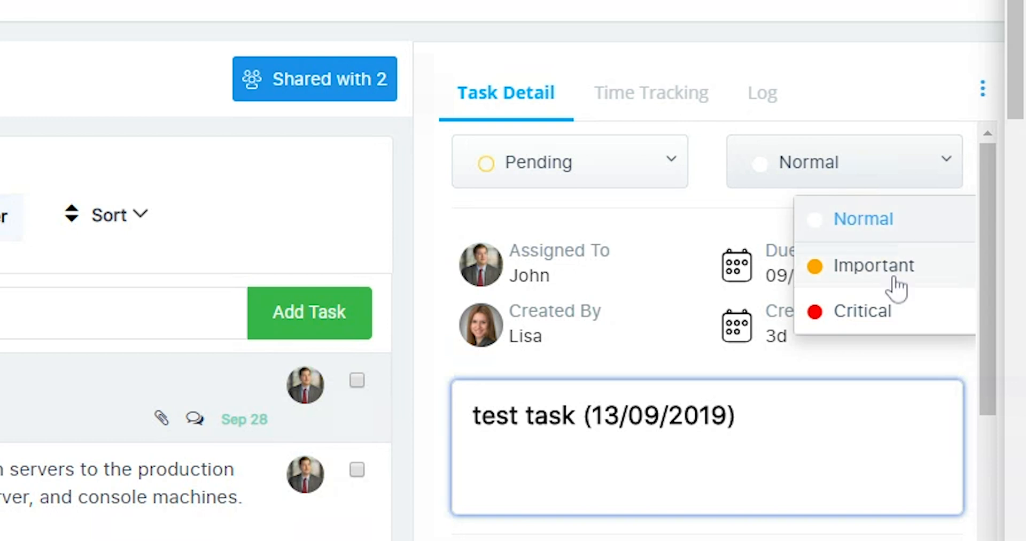
{"action": "mouse_move", "coordinate": [813, 232]}
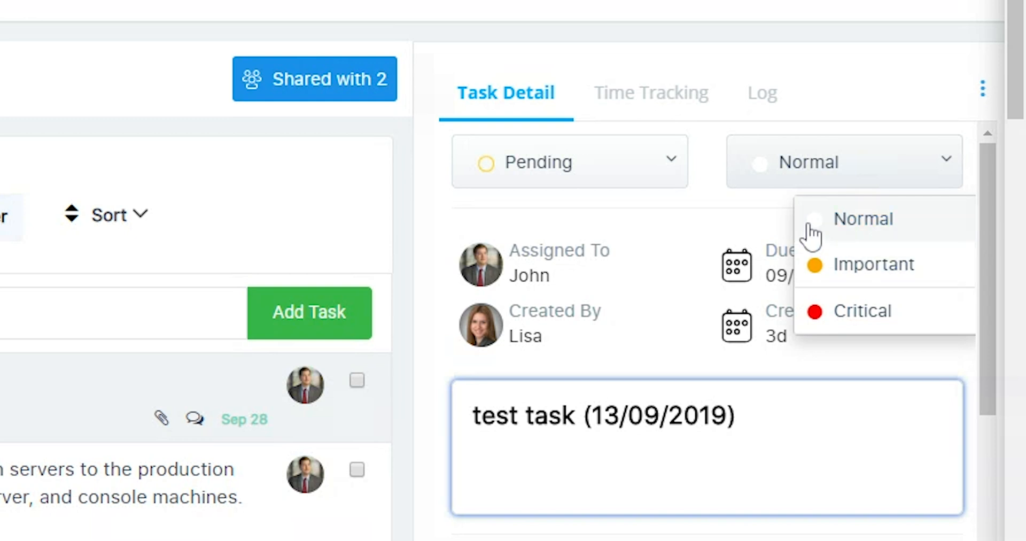
{"action": "left_click", "coordinate": [862, 310]}
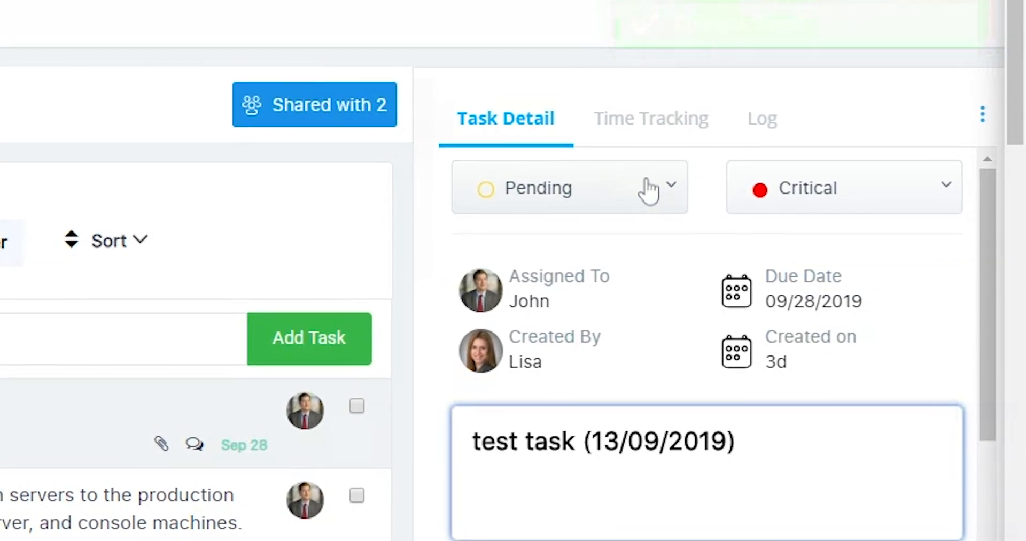
{"action": "left_click", "coordinate": [569, 187]}
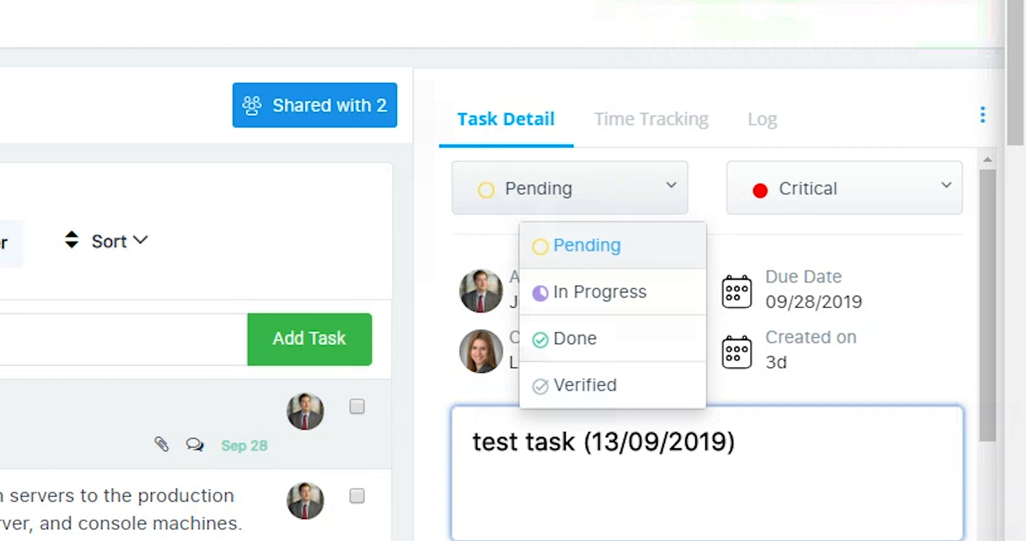
{"action": "left_click", "coordinate": [650, 119]}
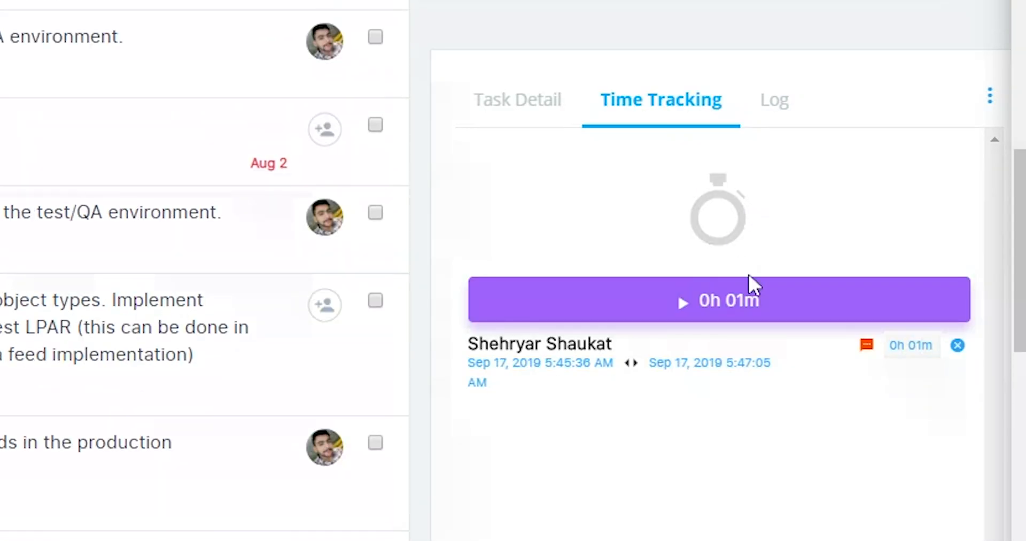
{"action": "left_click", "coordinate": [718, 300]}
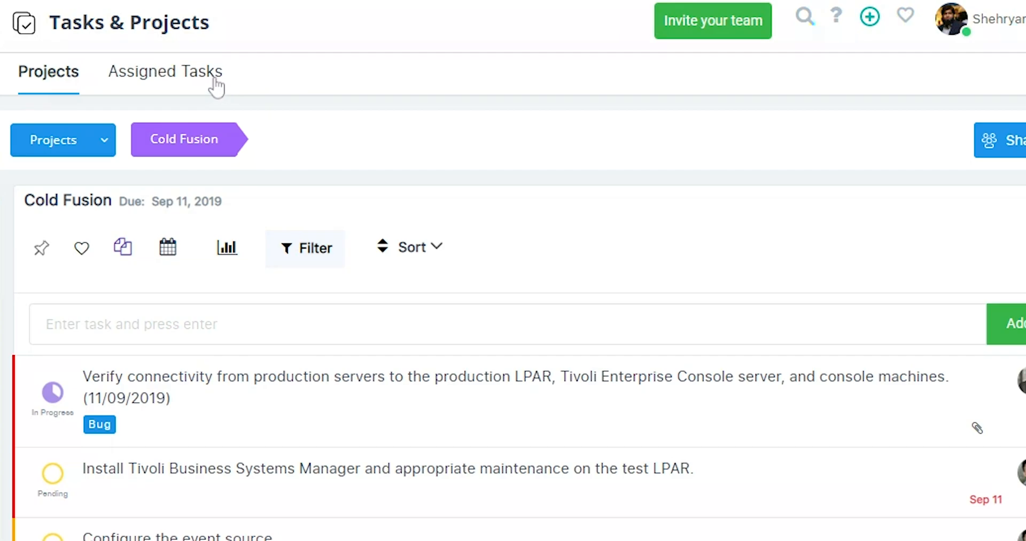
Step: View Assigned Tasks with the Priority and Assigned To filters, then move to Files & Folders
{"action": "left_click", "coordinate": [164, 71]}
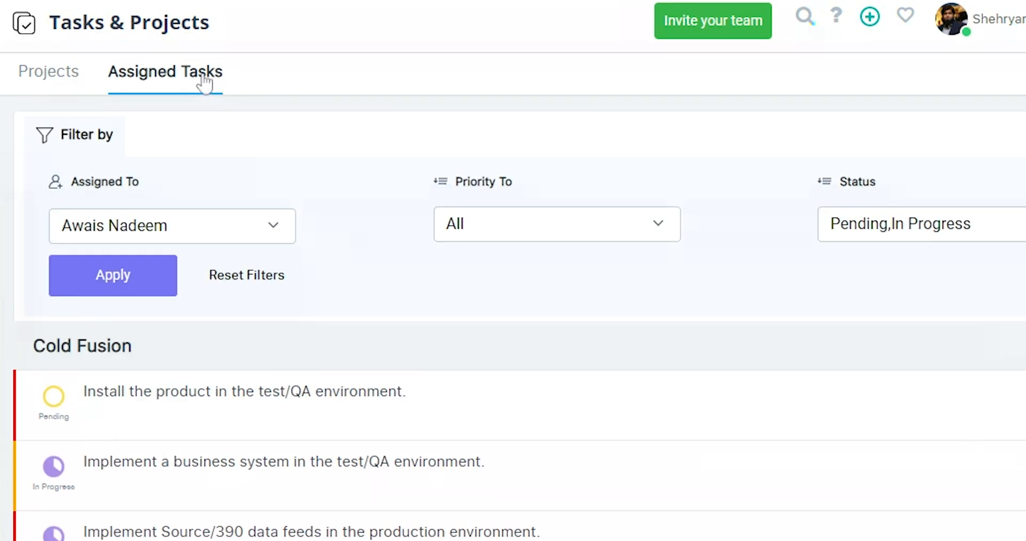
{"action": "left_click", "coordinate": [555, 223]}
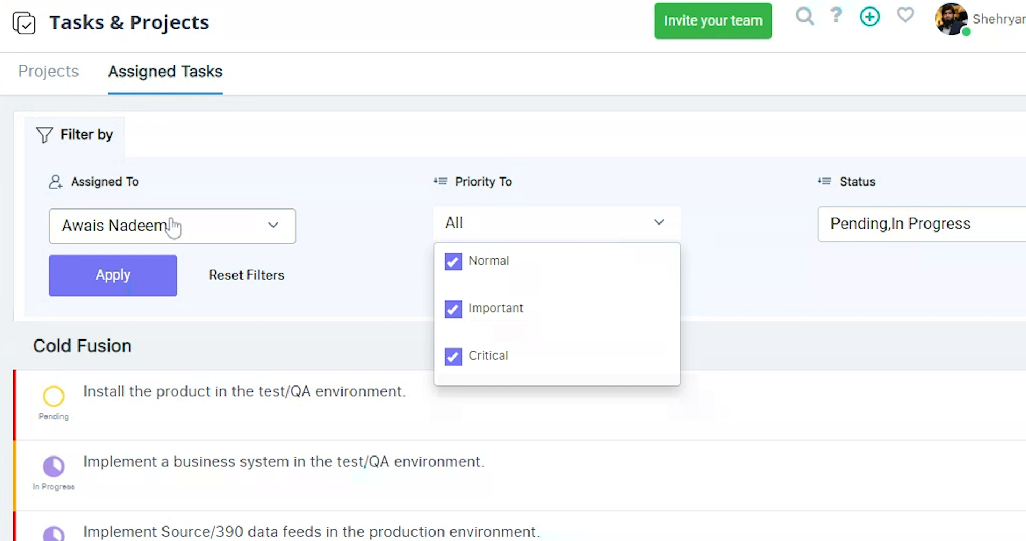
{"action": "left_click", "coordinate": [171, 226]}
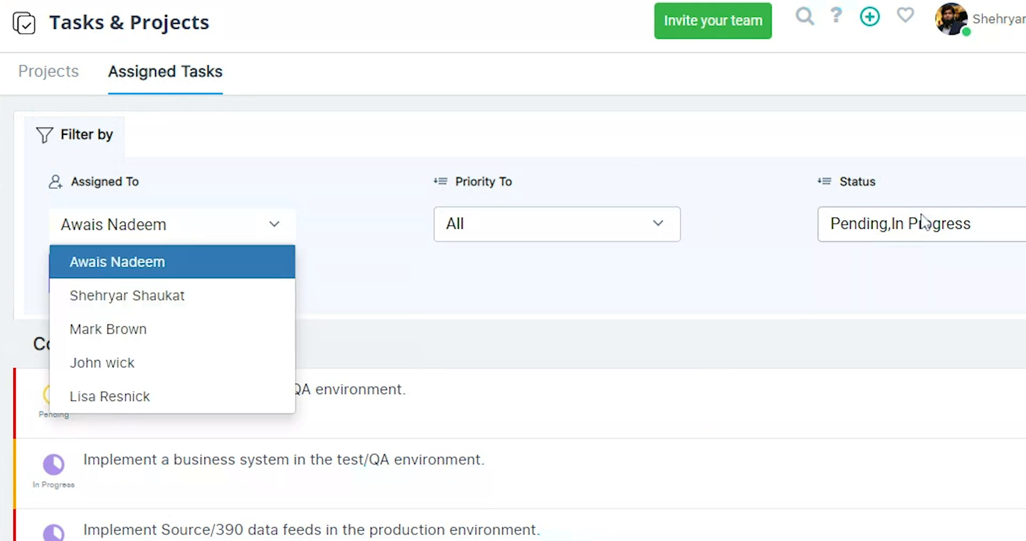
{"action": "left_click", "coordinate": [18, 243]}
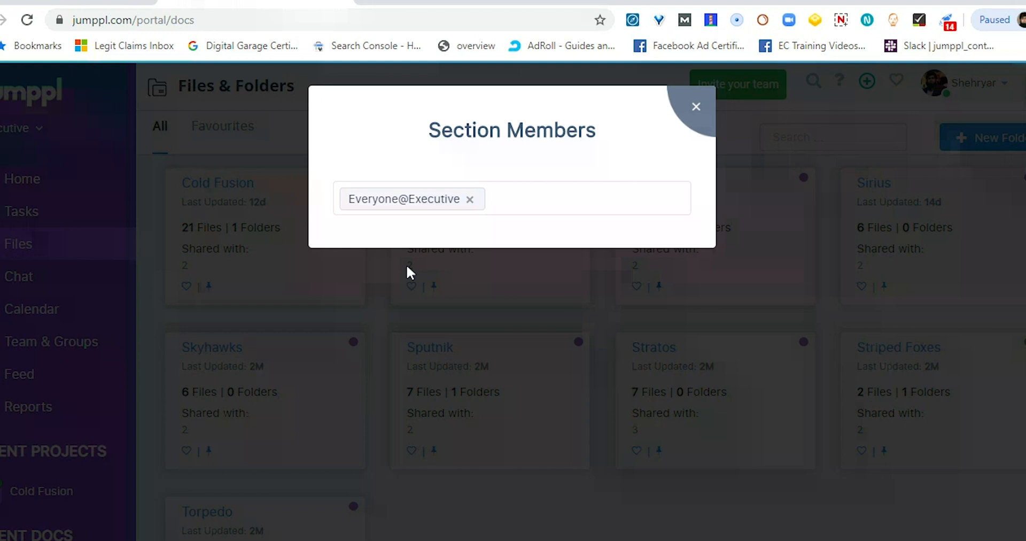
{"action": "mouse_move", "coordinate": [493, 196]}
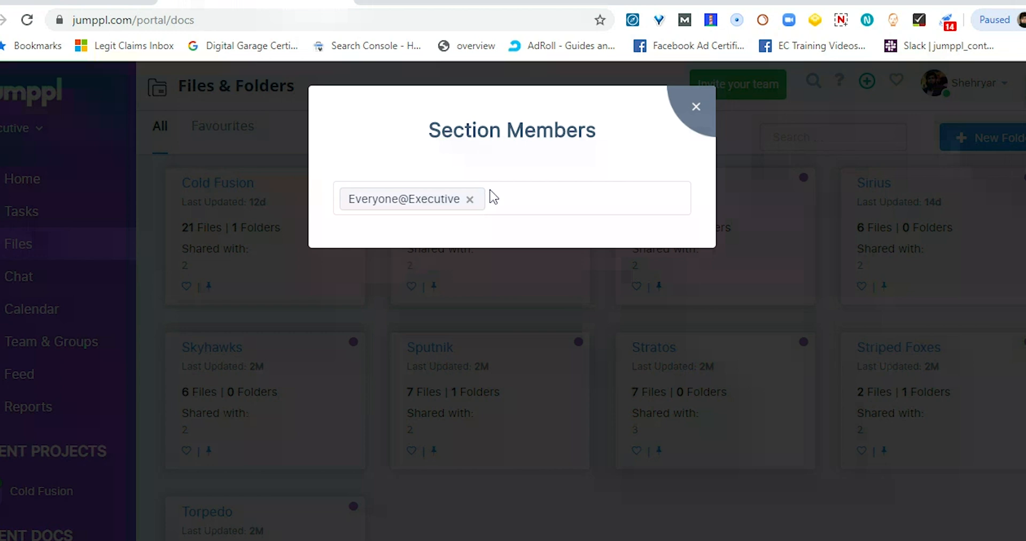
{"action": "mouse_move", "coordinate": [453, 235]}
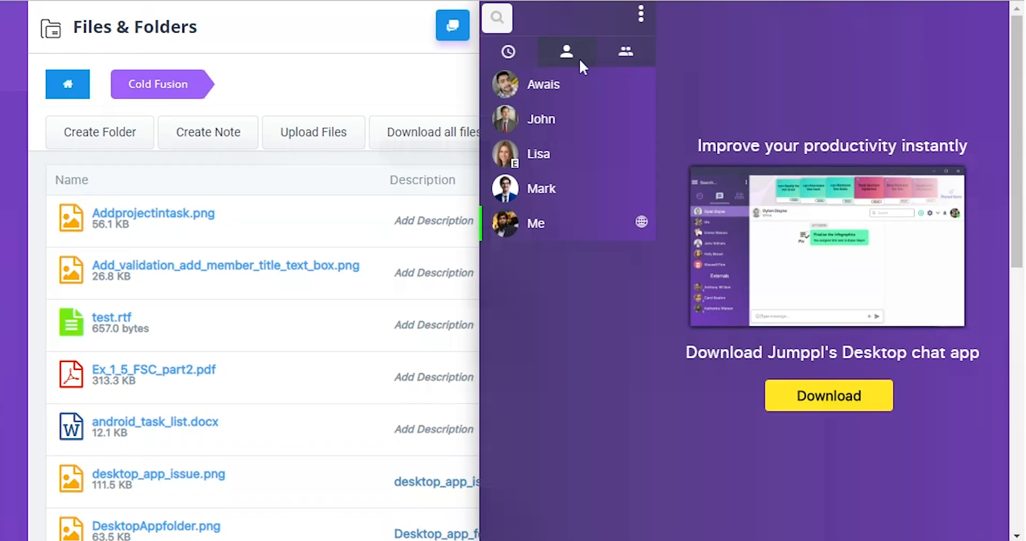
Step: Show the group conversations and enter the KingFish. chat between Awais and Shehryar
{"action": "left_click", "coordinate": [625, 51]}
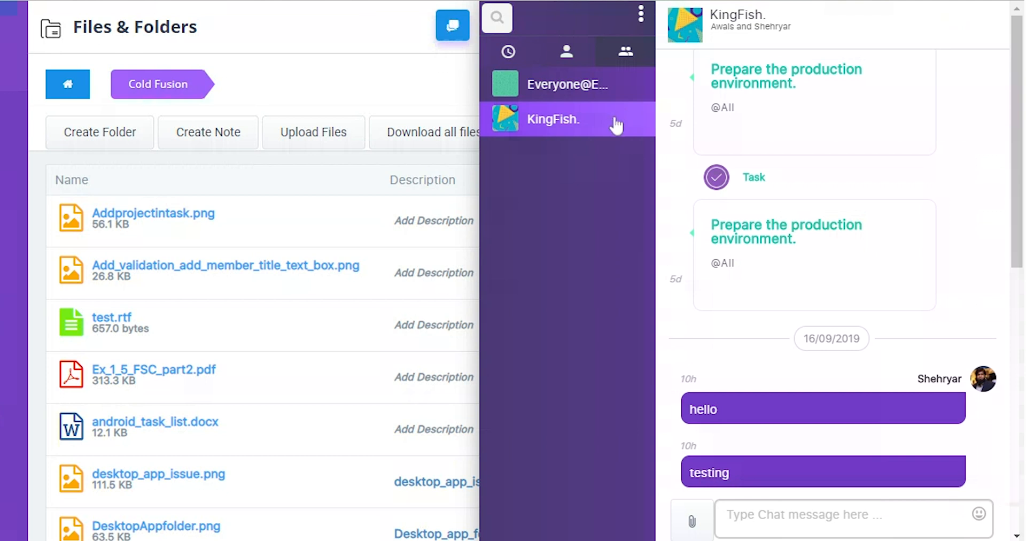
{"action": "mouse_move", "coordinate": [755, 92]}
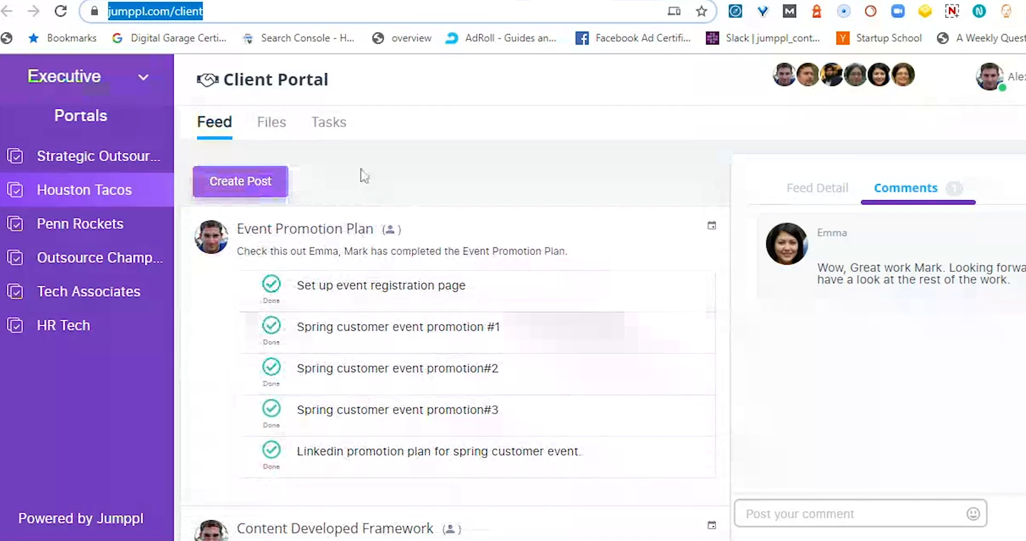
Step: View the files shared in the Houston Tacos client portal
{"action": "left_click", "coordinate": [328, 123]}
{"action": "type", "text": "Have a"}
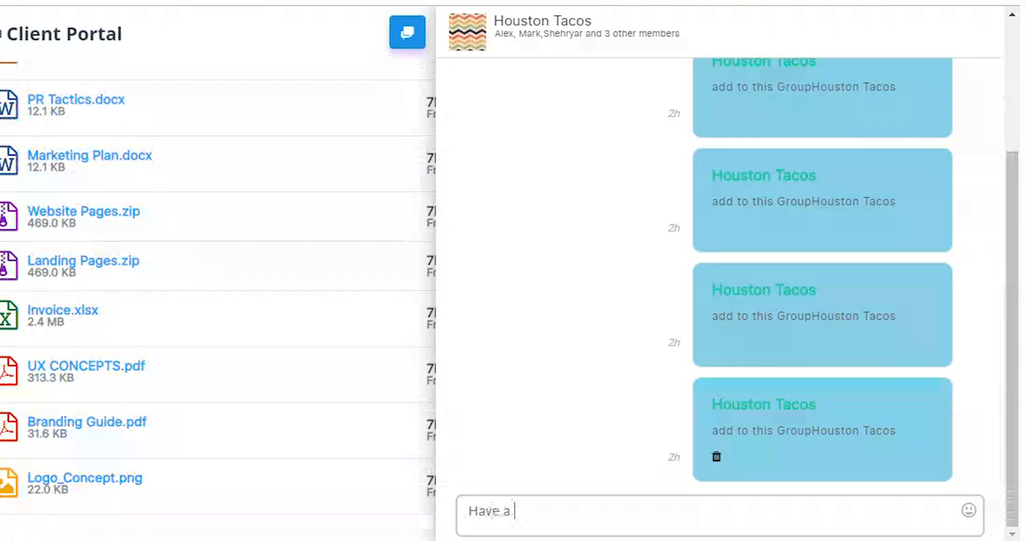
Step: Draft the Houston Tacos chat message 'Have a look at the work that we have recen…'
{"action": "type", "text": "look at the work."}
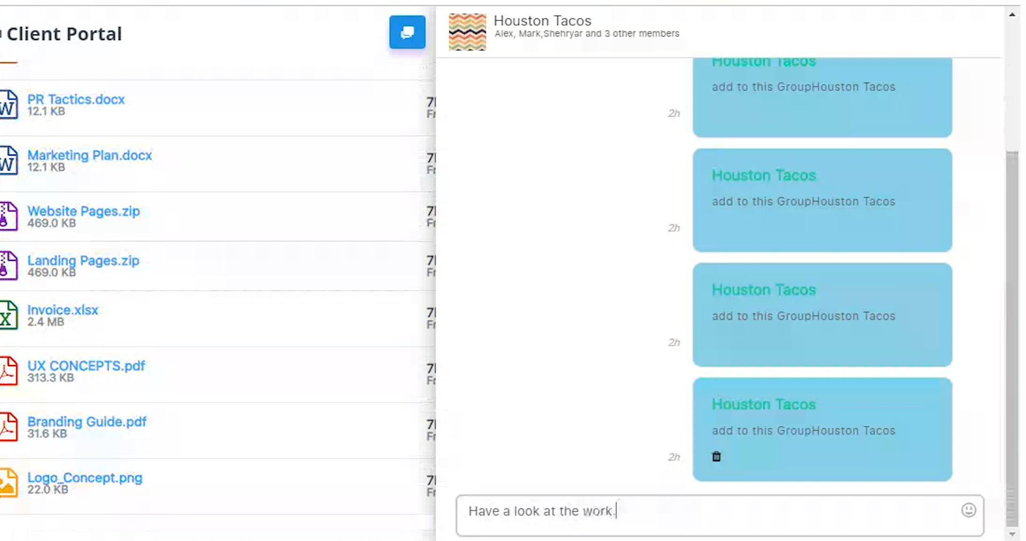
{"action": "type", "text": "that we have recen"}
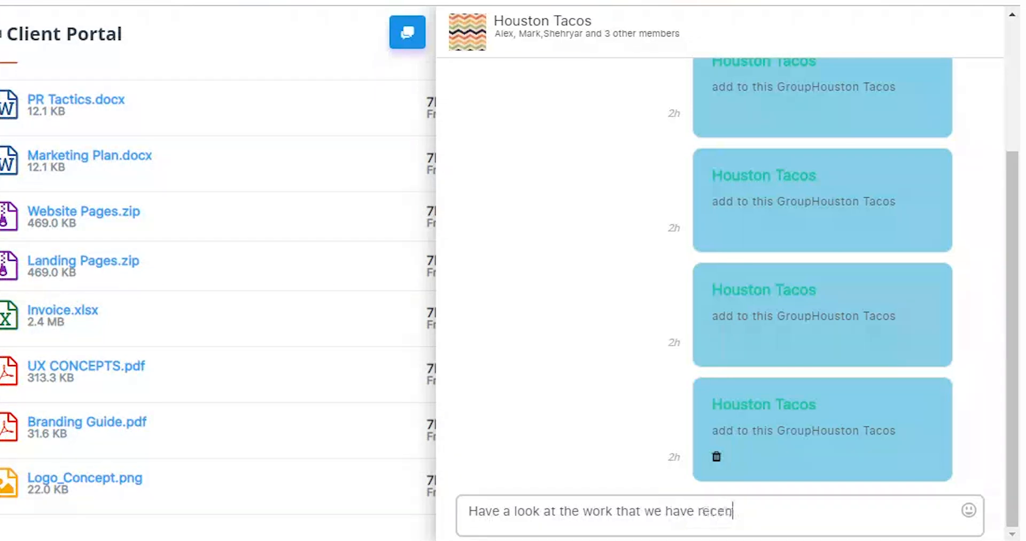